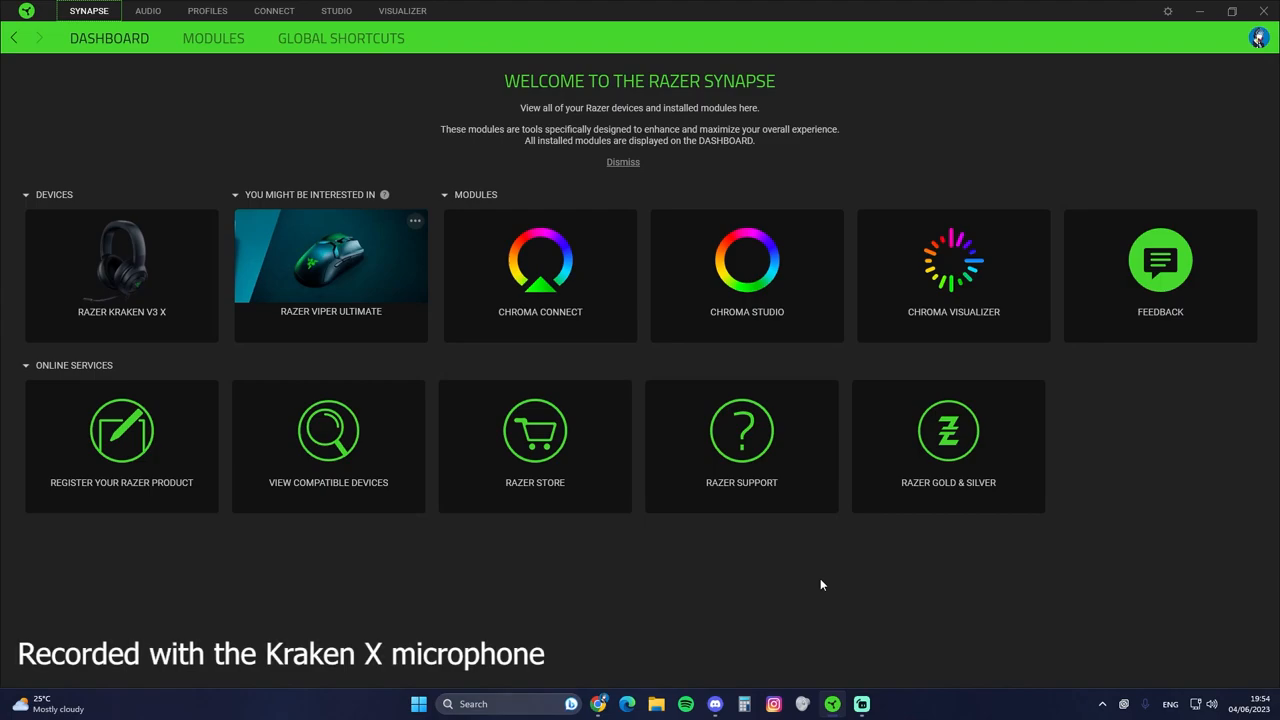
pyautogui.moveTo(502, 20)
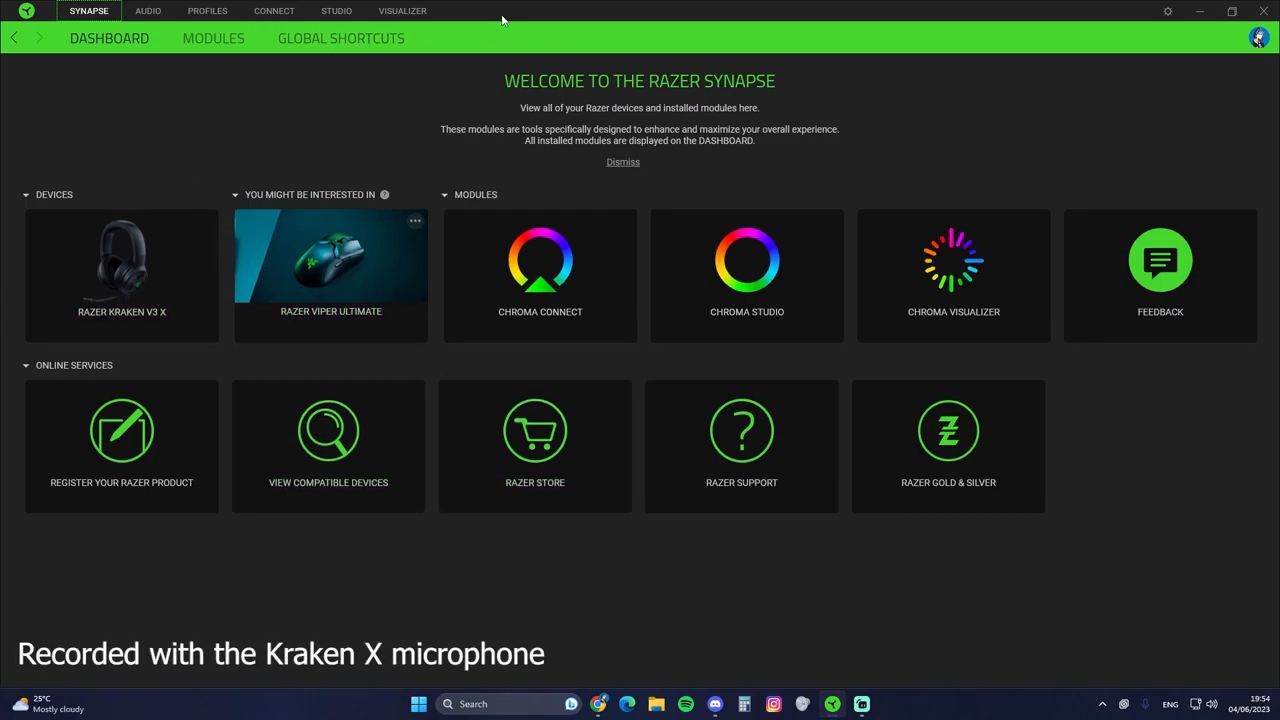
pyautogui.moveTo(484, 154)
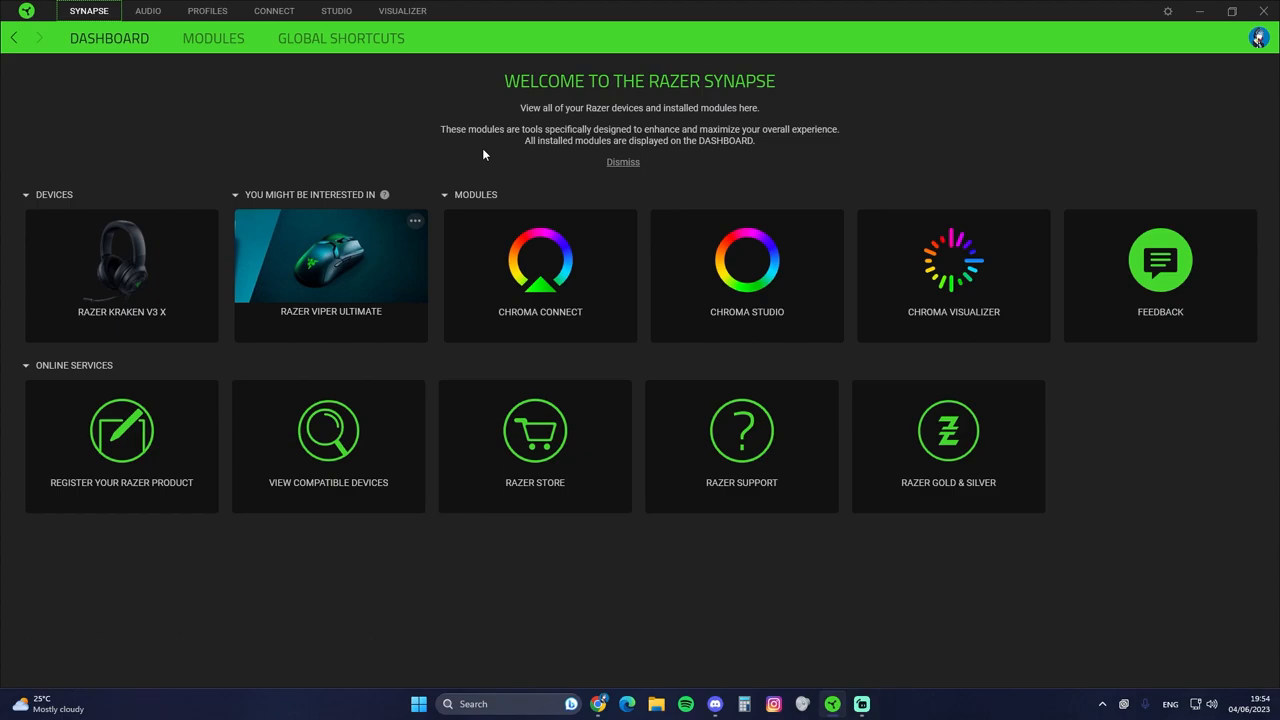
pyautogui.moveTo(372, 564)
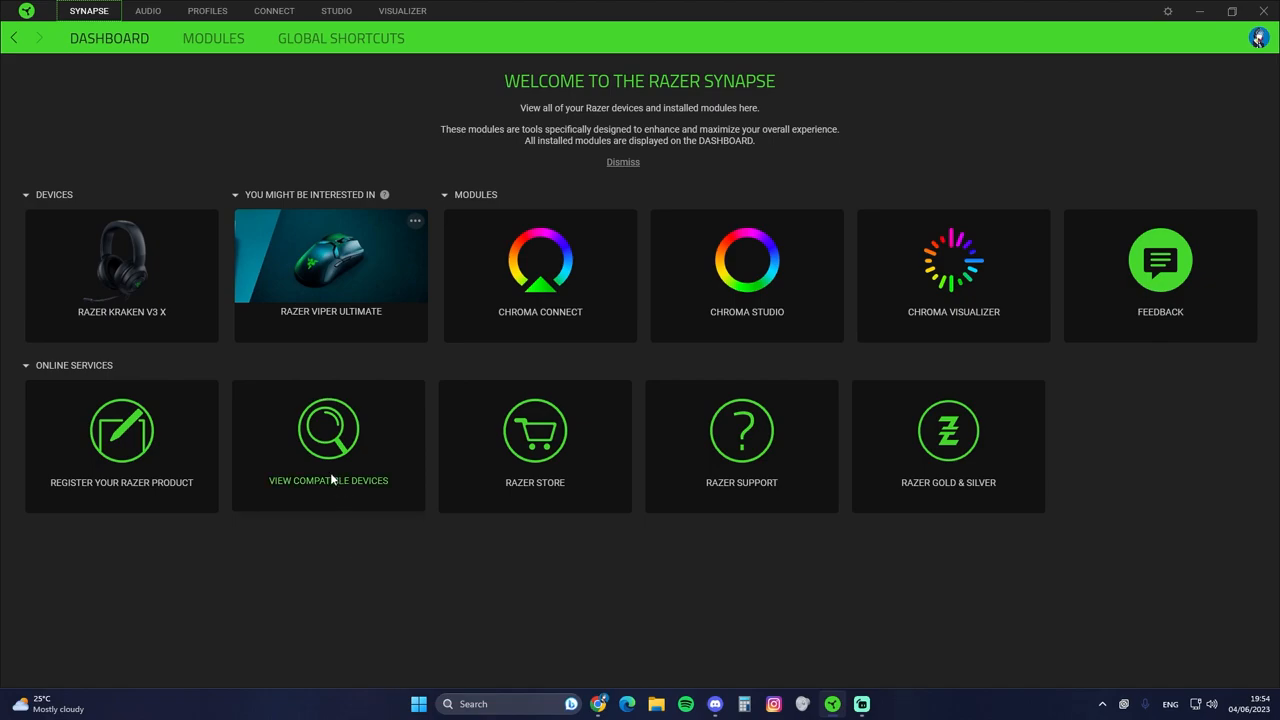
pyautogui.moveTo(436, 144)
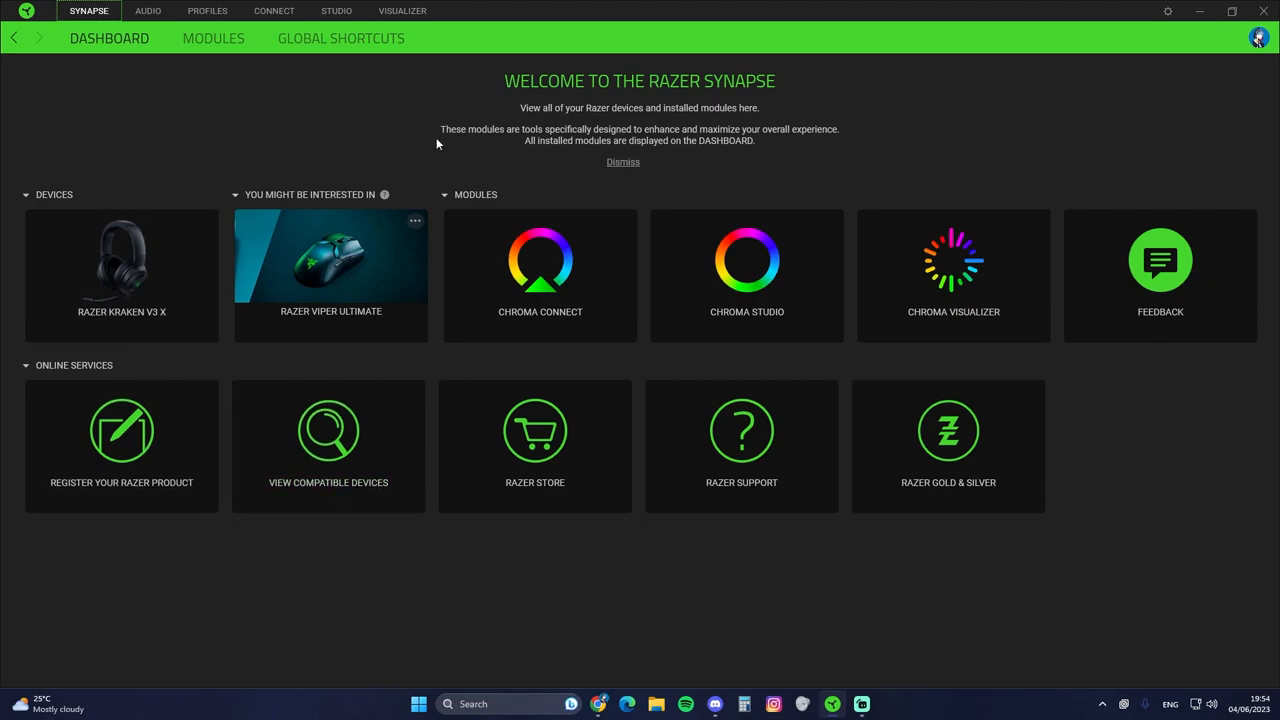
pyautogui.moveTo(286, 128)
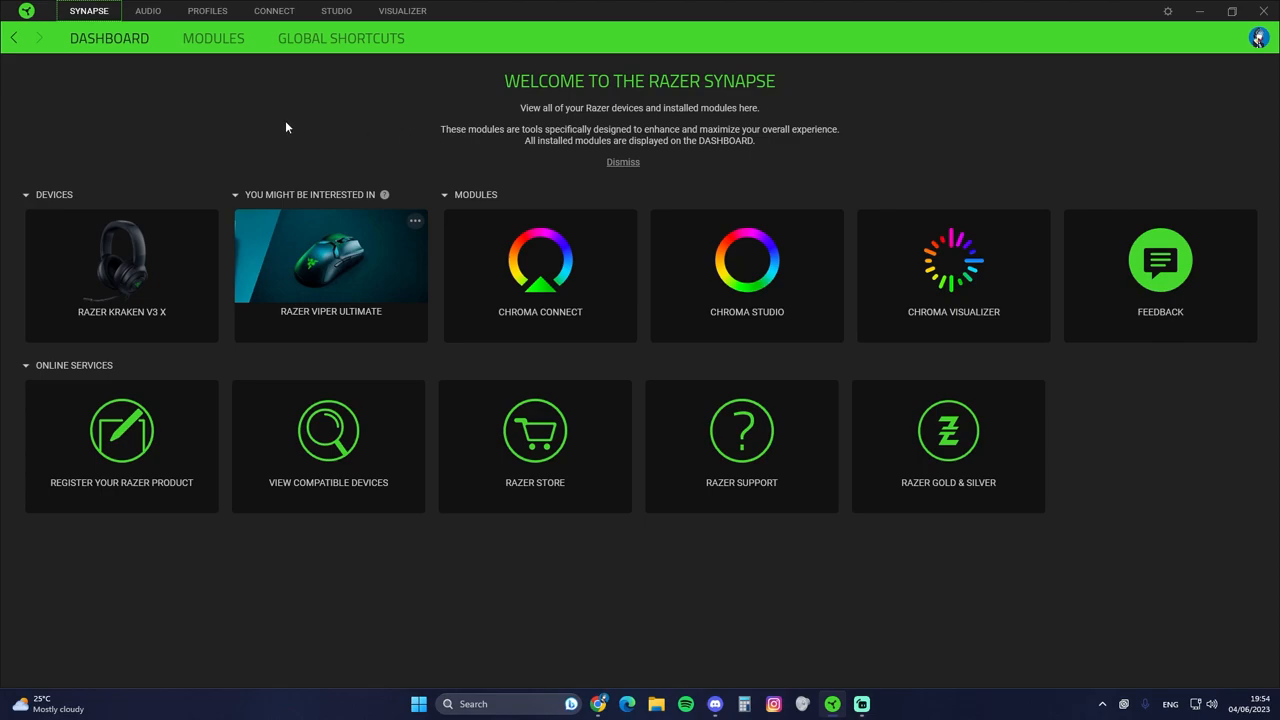
pyautogui.moveTo(178, 110)
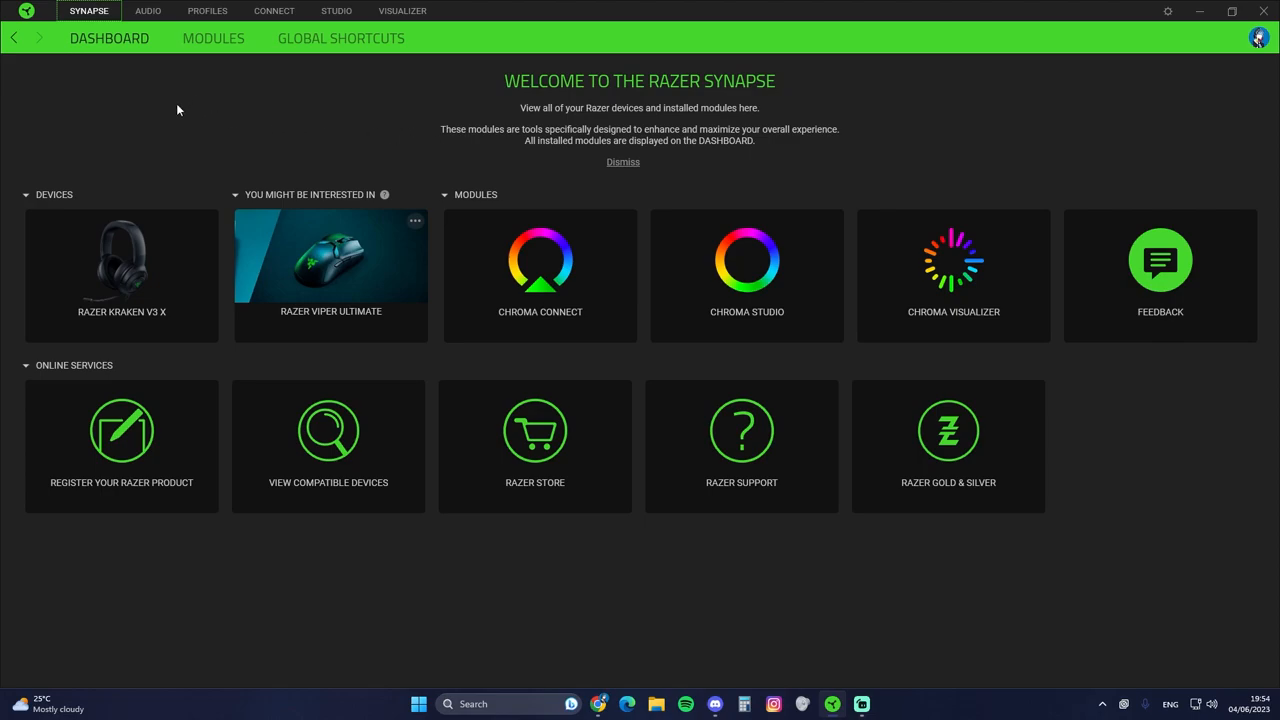
pyautogui.moveTo(490, 364)
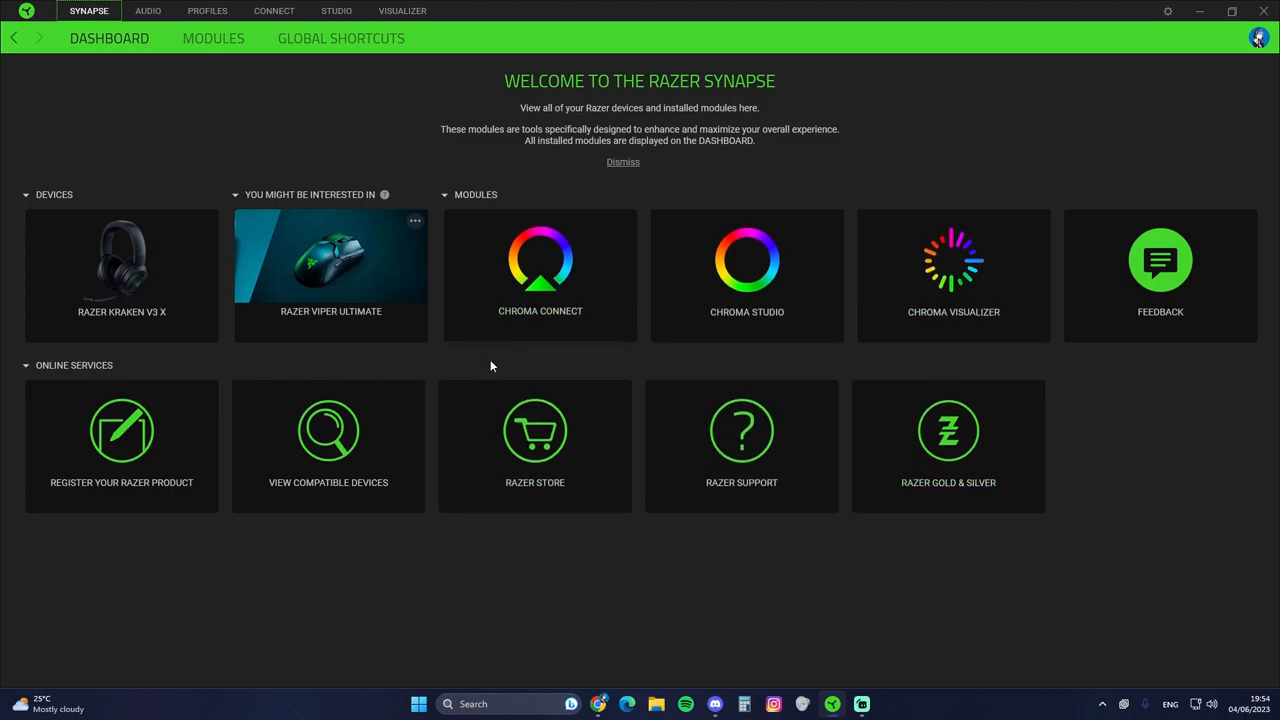
pyautogui.moveTo(764, 412)
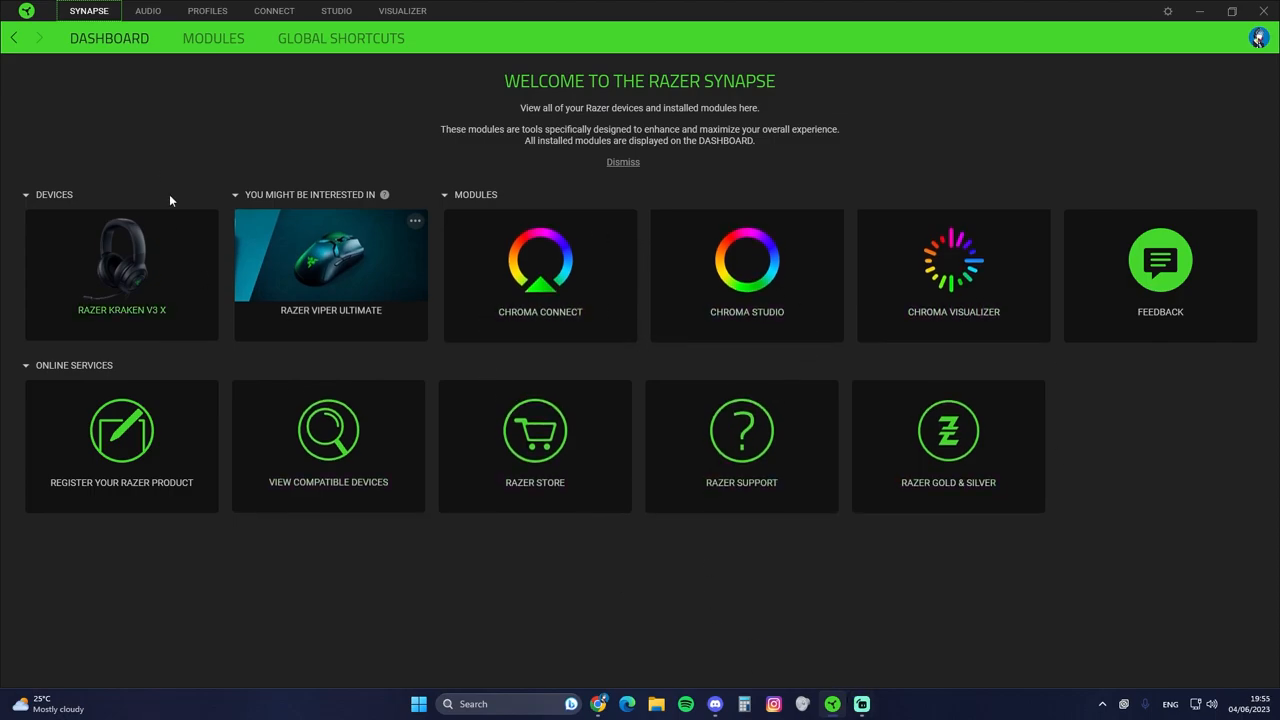
# Browse the modules page and dashboard, then show the Kraken V3 X audio settings
pyautogui.click(212, 38)
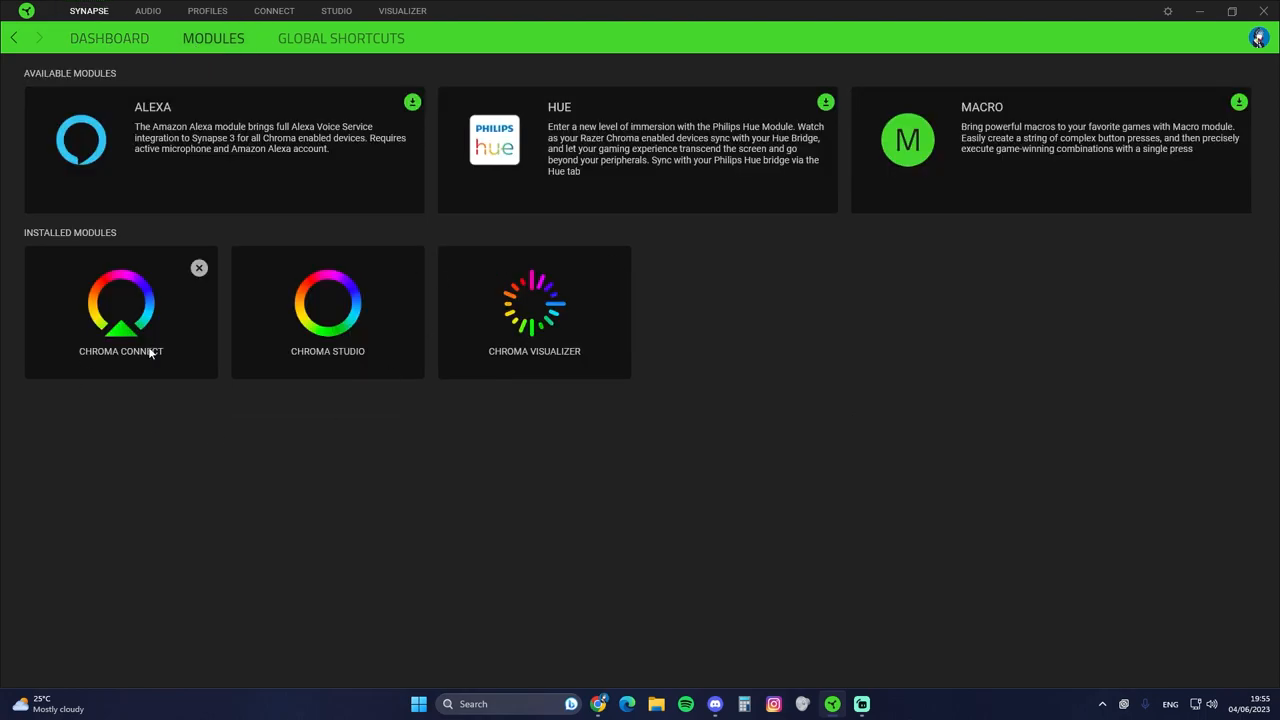
pyautogui.moveTo(216, 432)
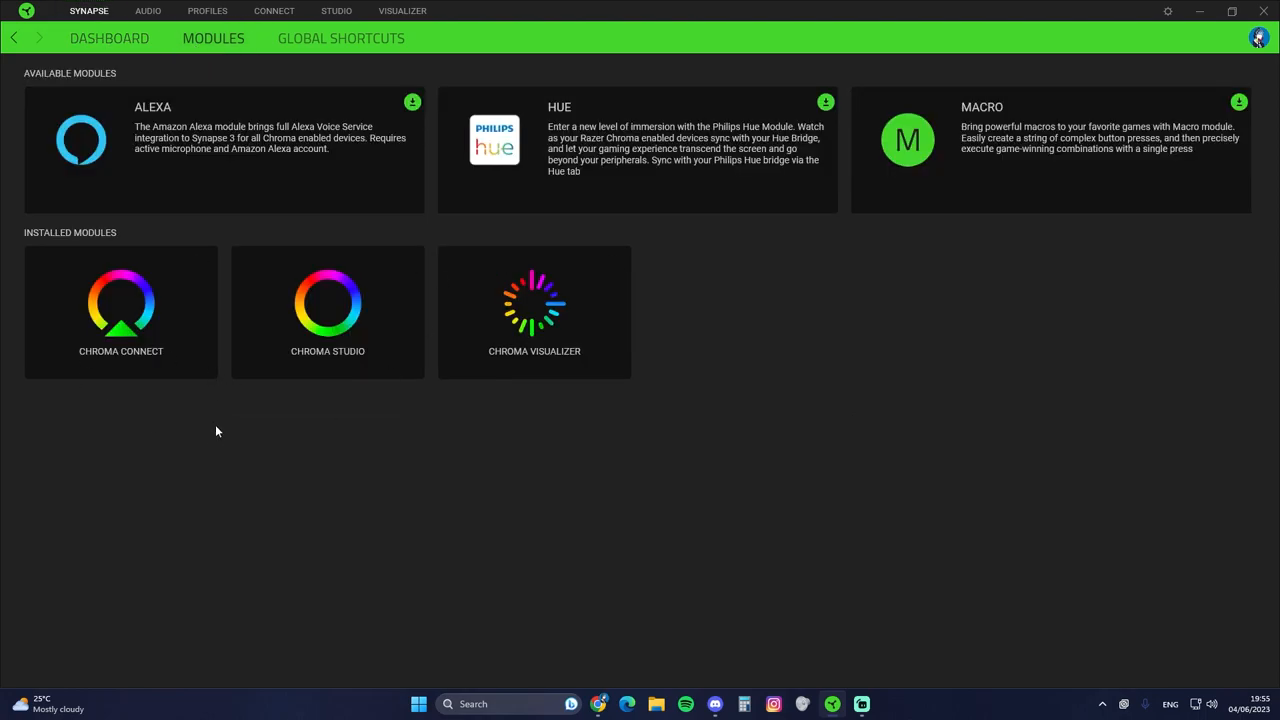
pyautogui.click(340, 38)
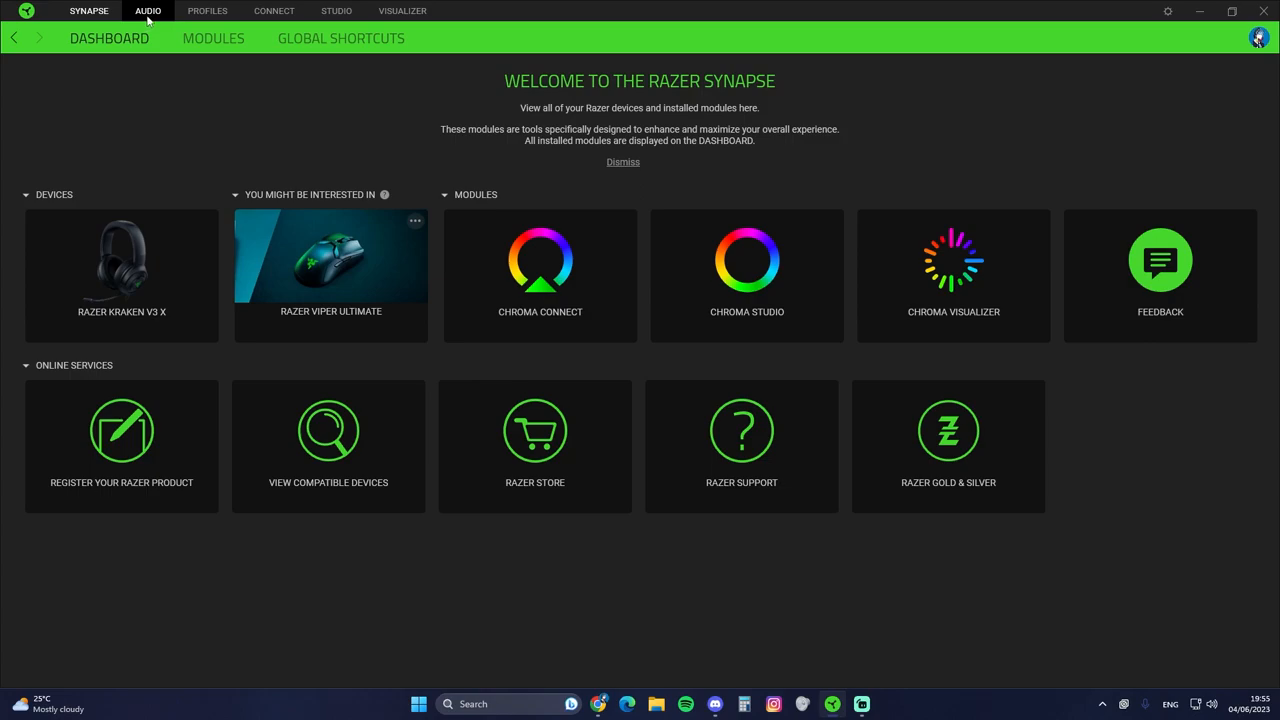
pyautogui.click(148, 12)
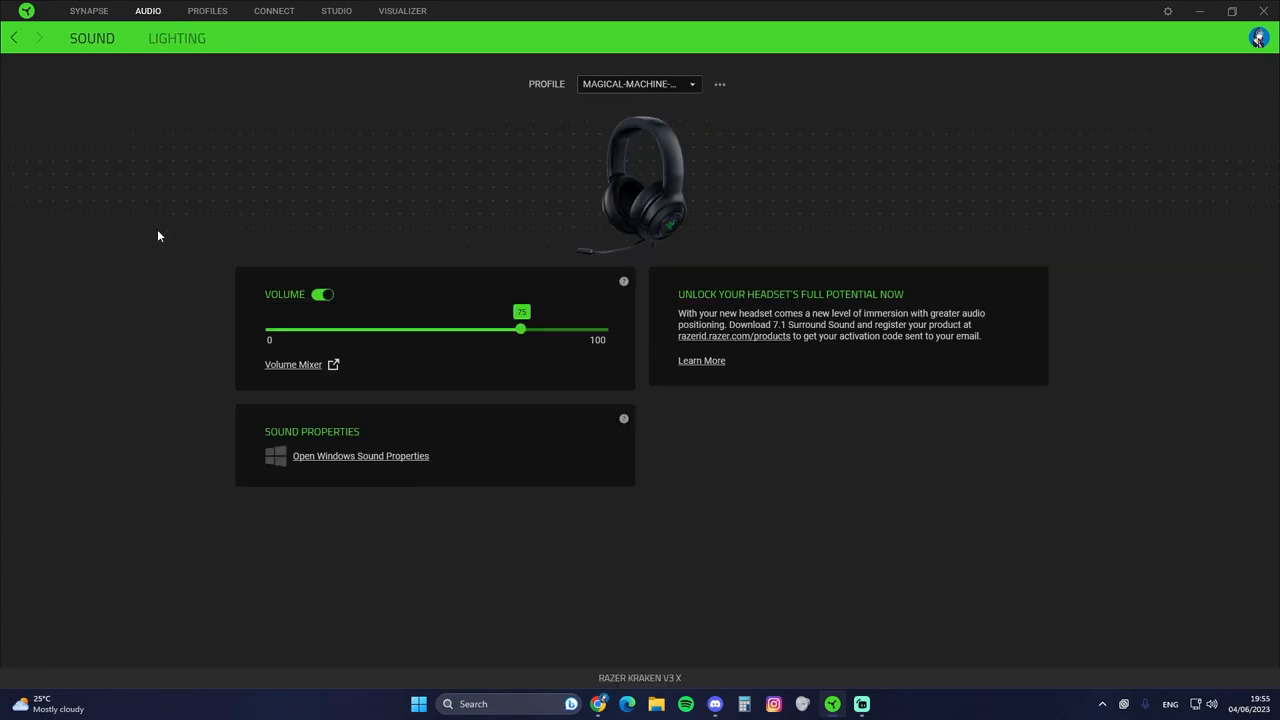
pyautogui.moveTo(340, 338)
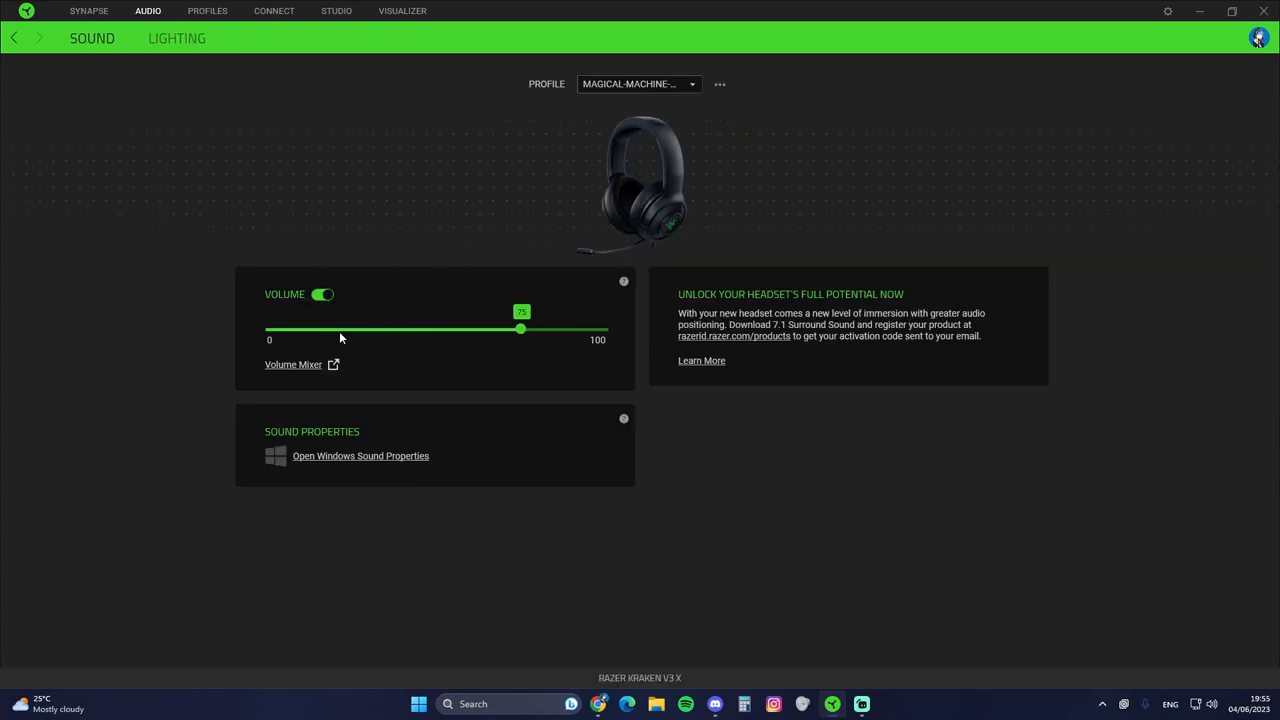
pyautogui.moveTo(398, 344)
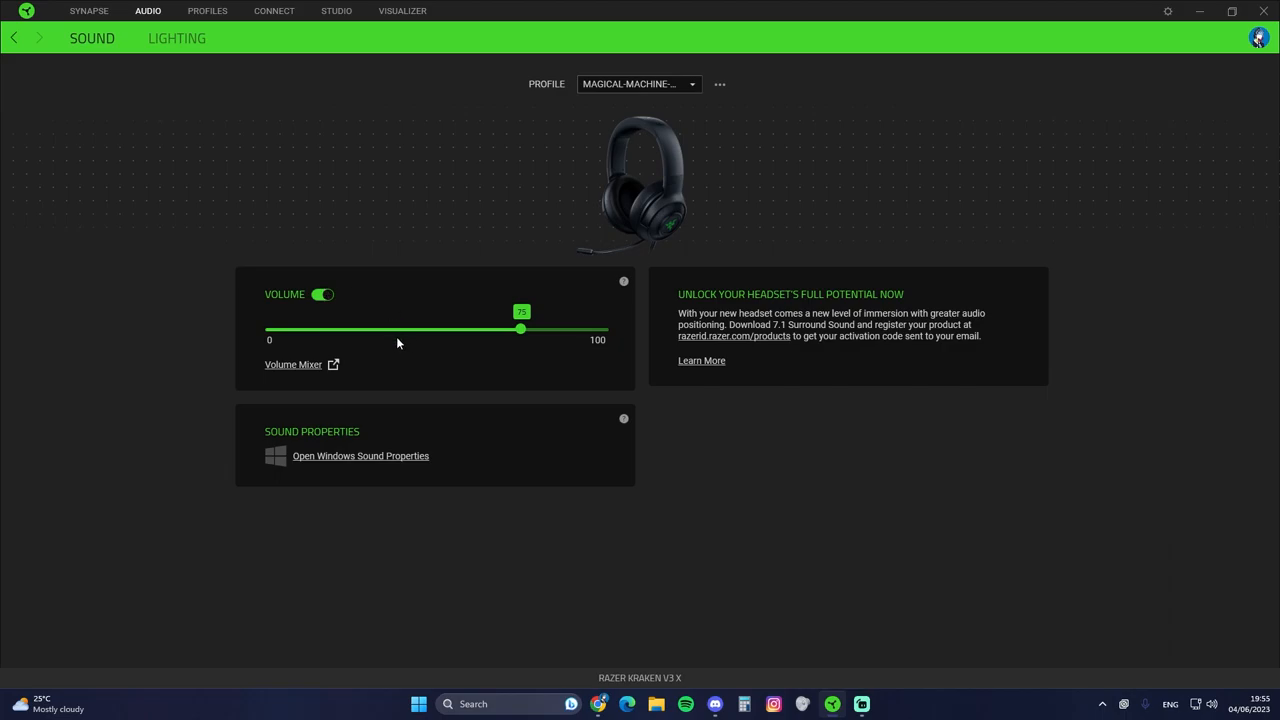
pyautogui.moveTo(398, 348)
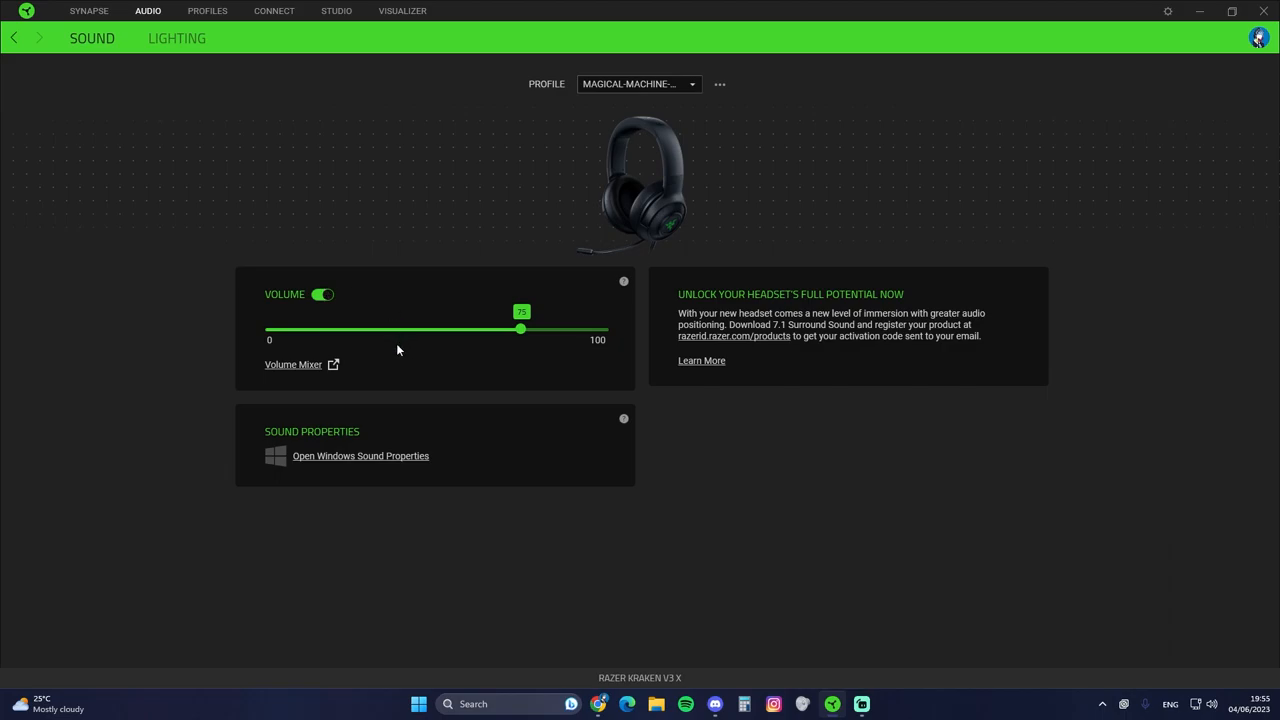
pyautogui.moveTo(372, 348)
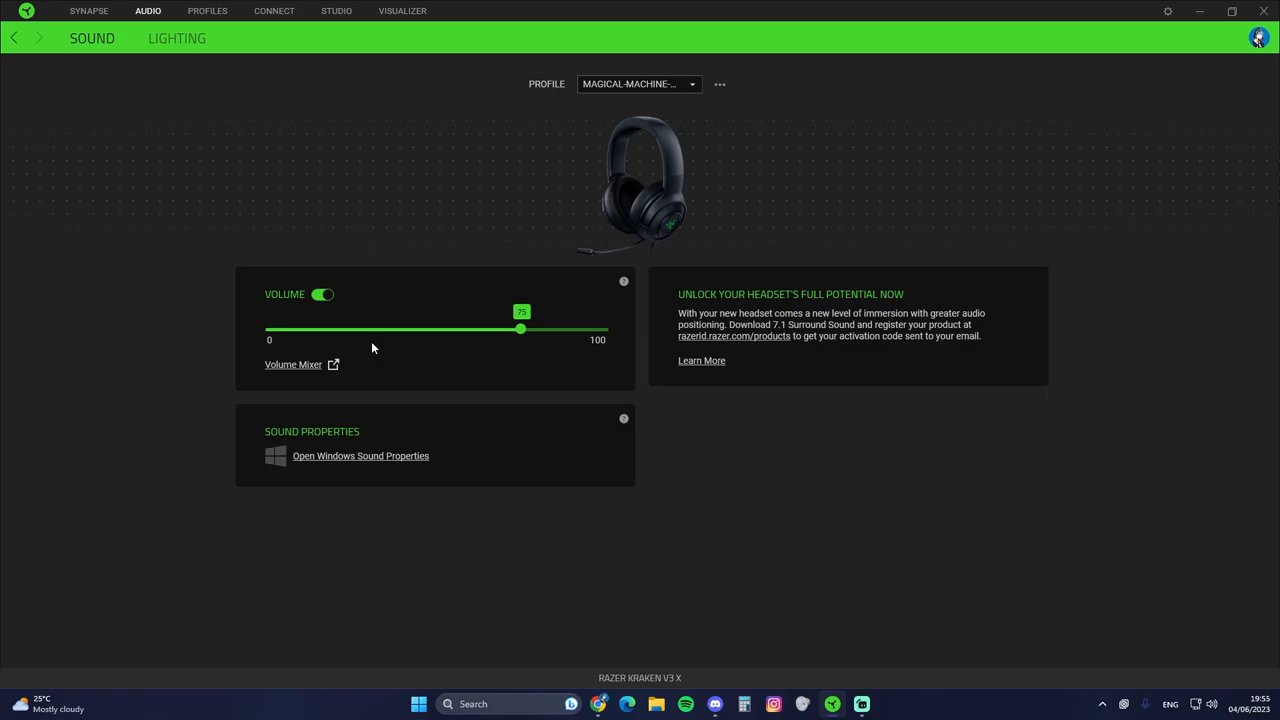
# View the headset's lighting settings and profiles, then the Chroma connected apps page
pyautogui.click(176, 38)
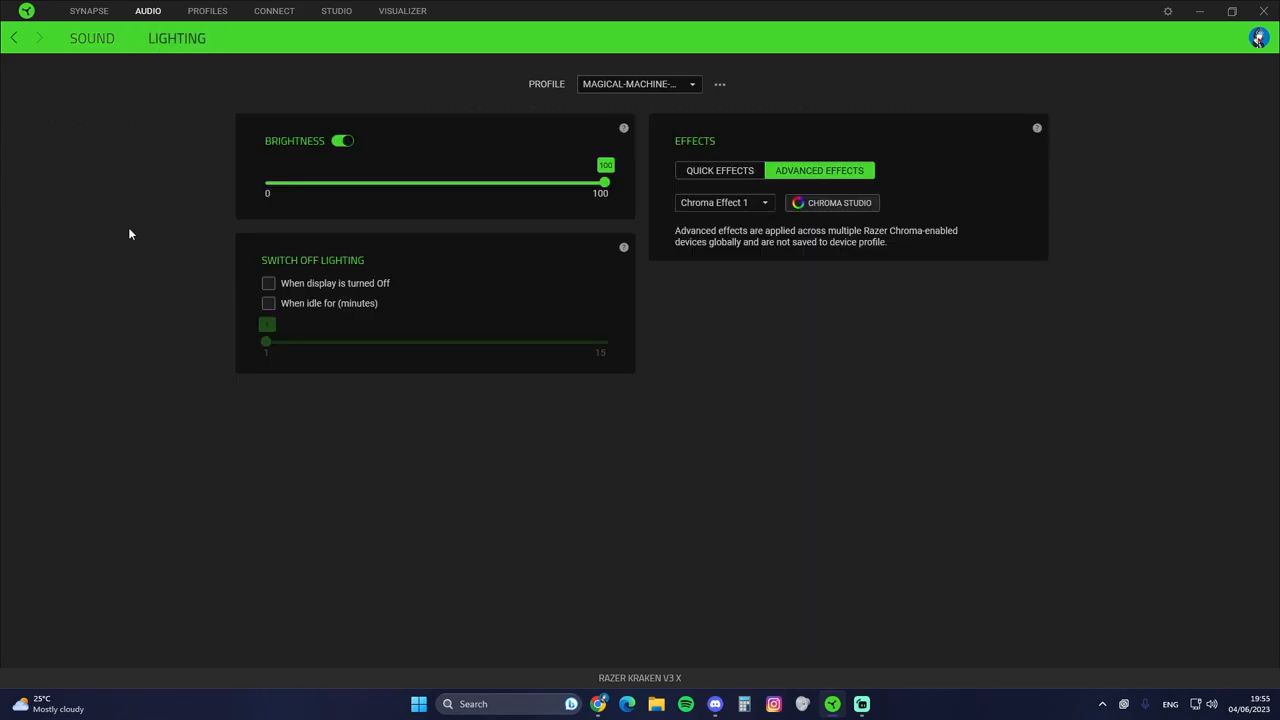
pyautogui.moveTo(298, 28)
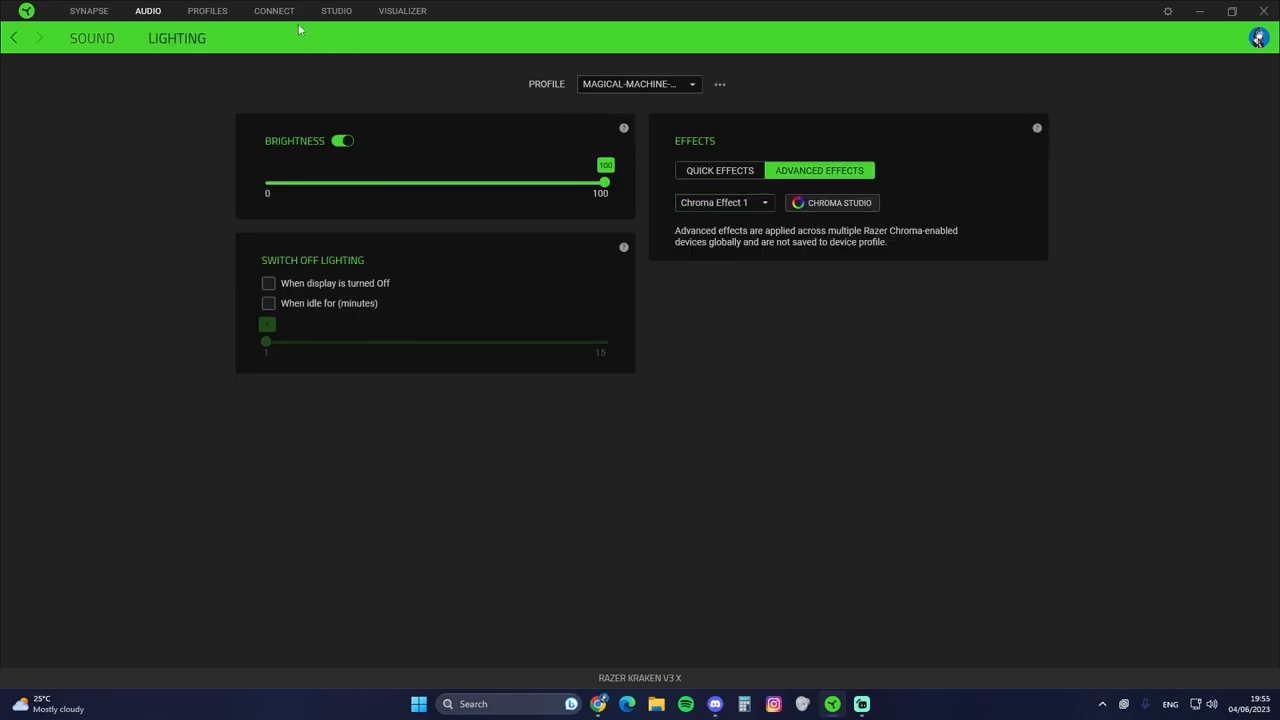
pyautogui.click(208, 12)
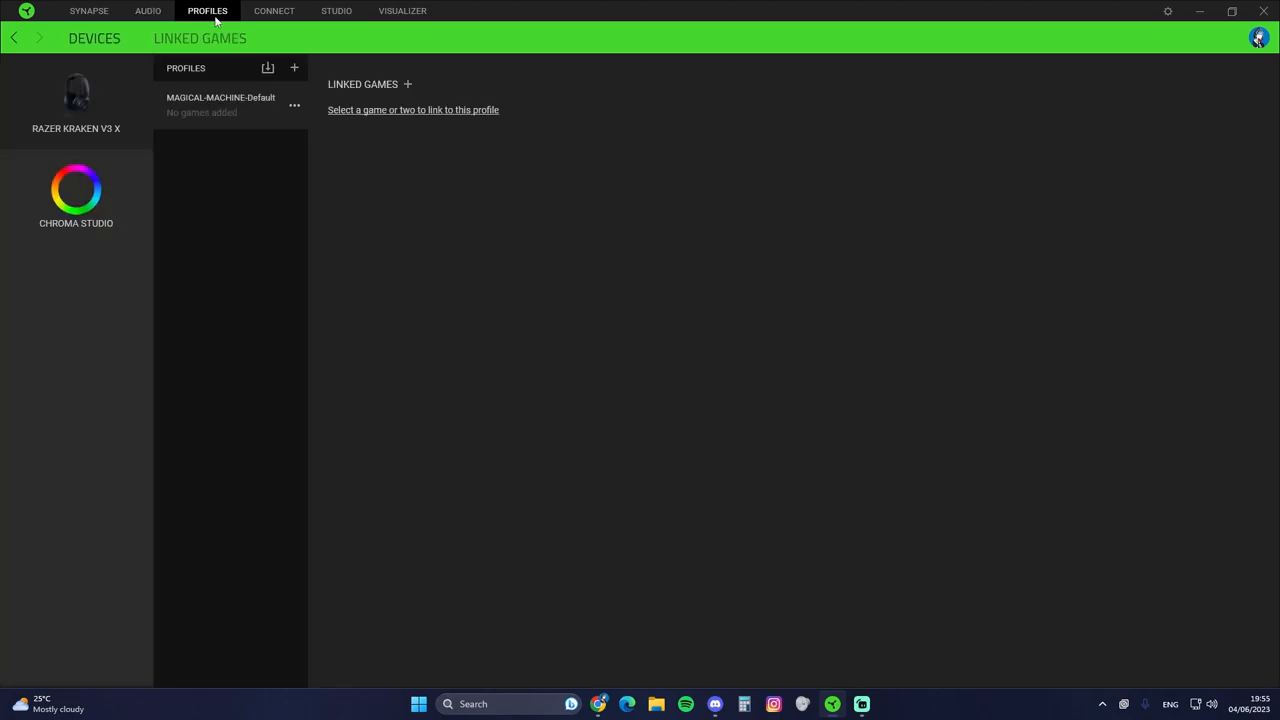
pyautogui.moveTo(274, 12)
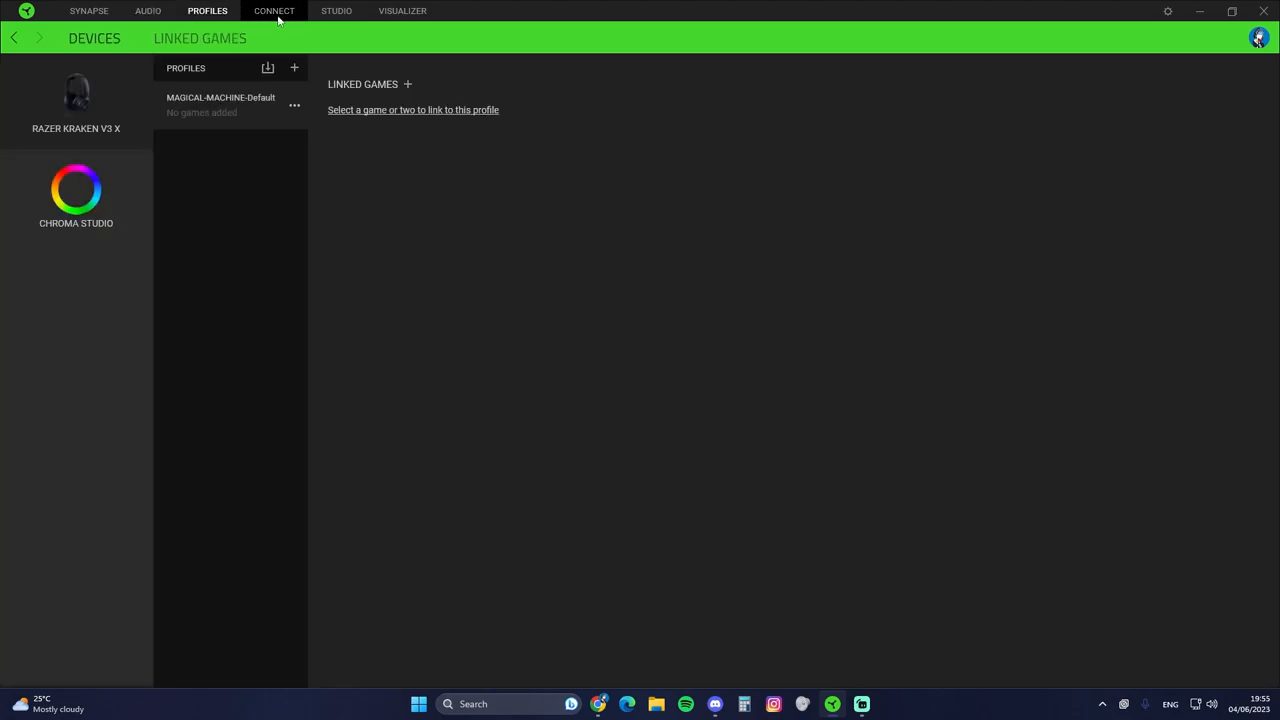
pyautogui.click(272, 12)
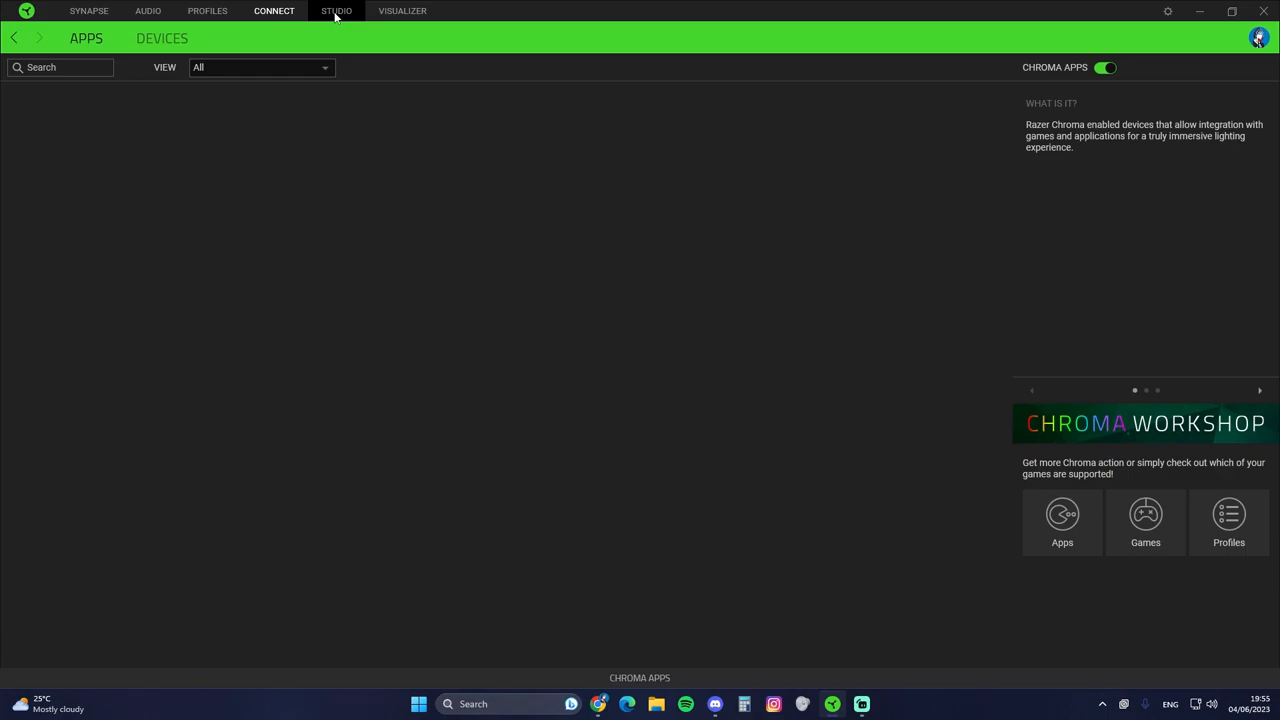
# Show the headset in Chroma Studio with its Wave and Spectrum Cycling effect layers
pyautogui.click(336, 12)
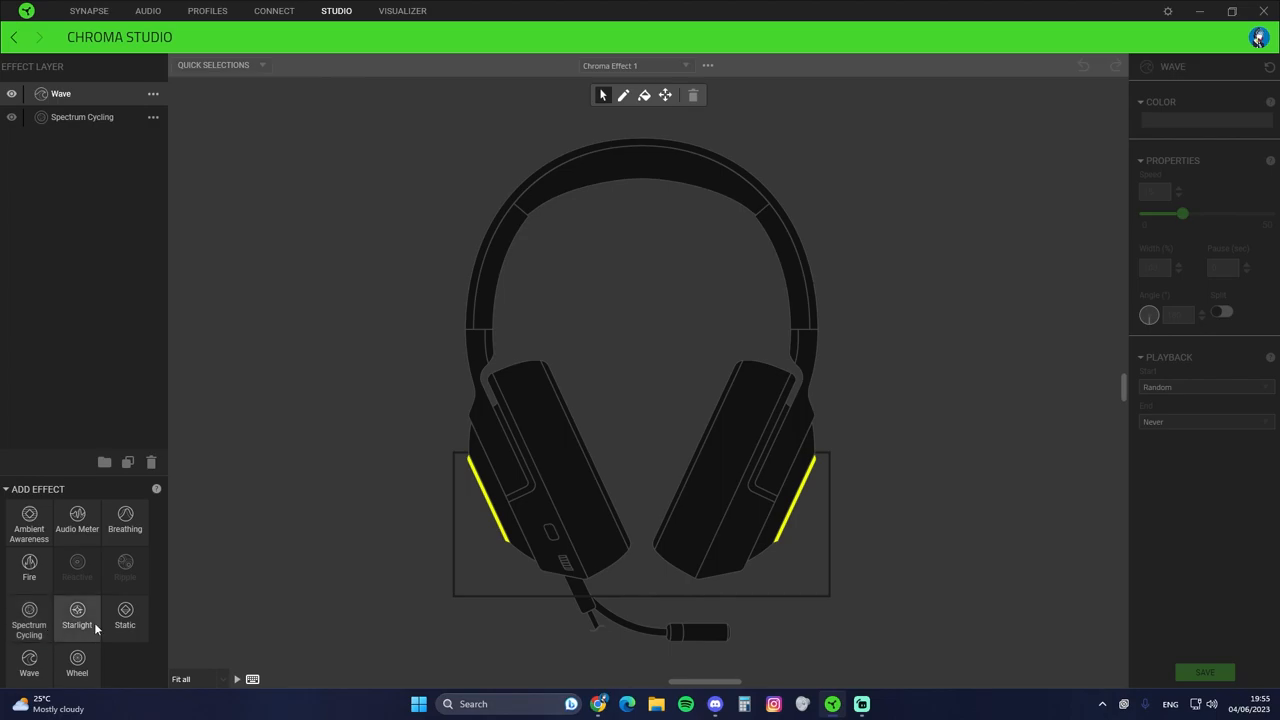
pyautogui.moveTo(492, 488)
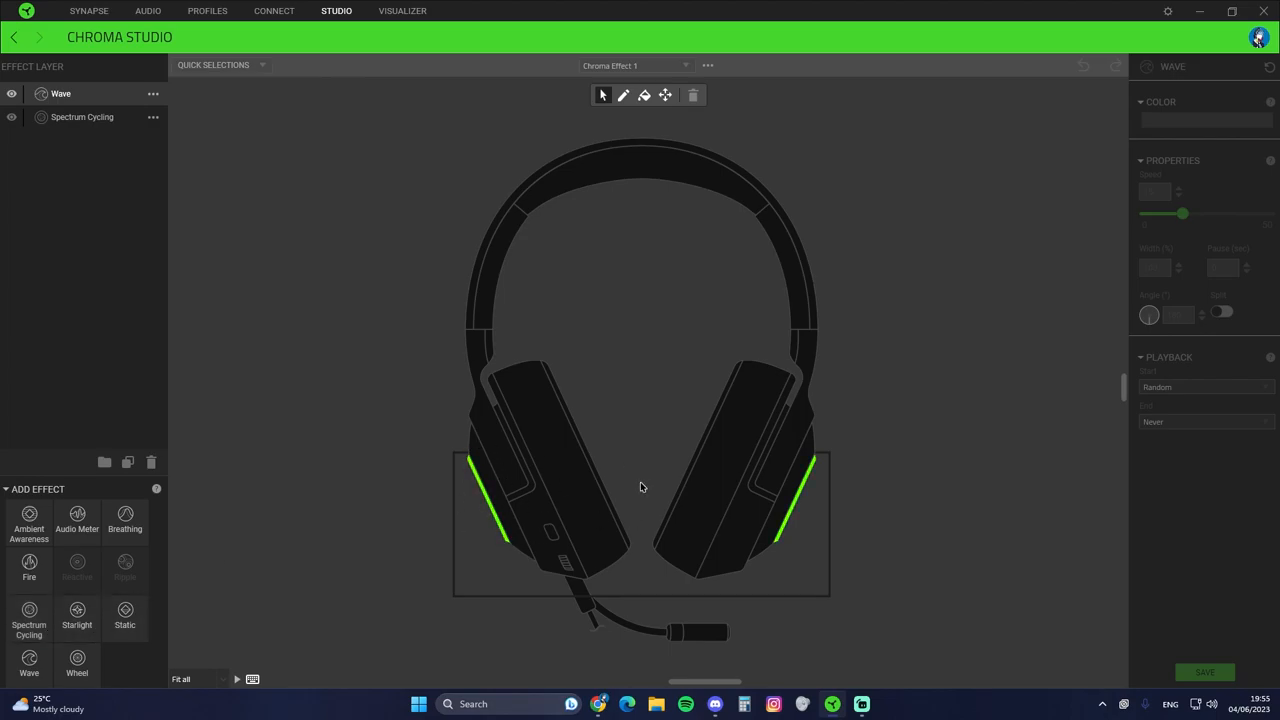
pyautogui.moveTo(598, 338)
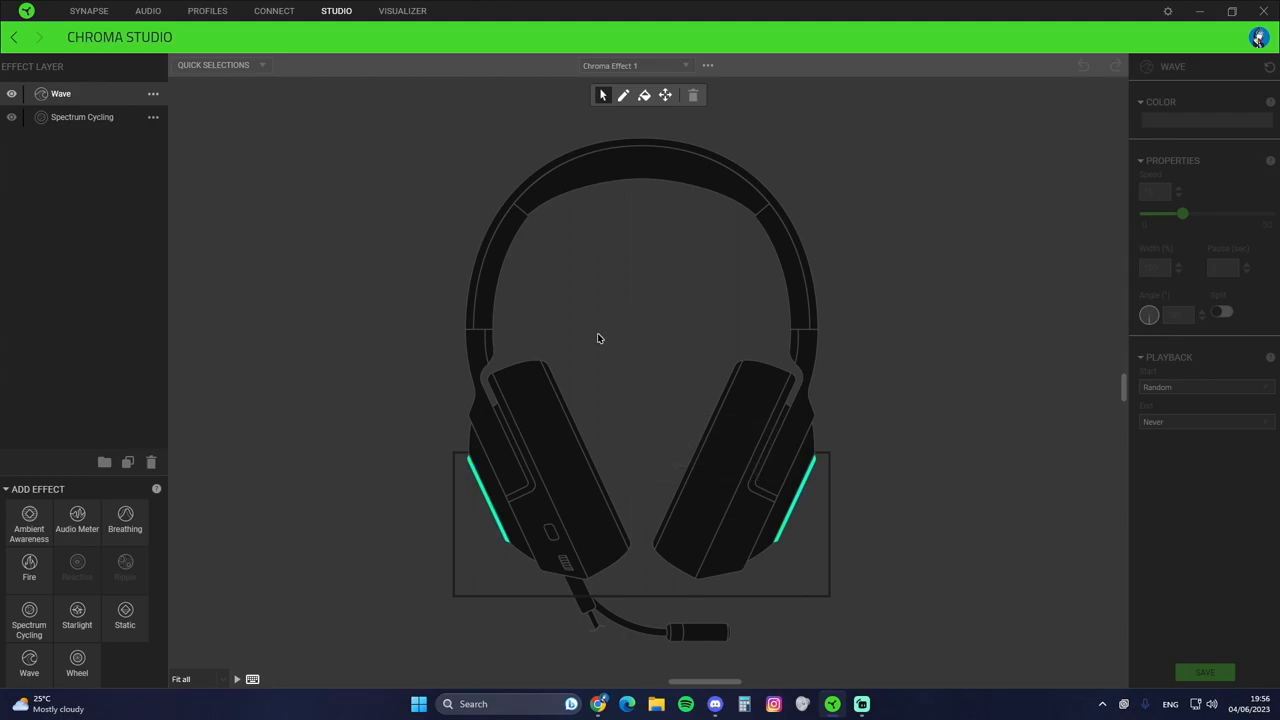